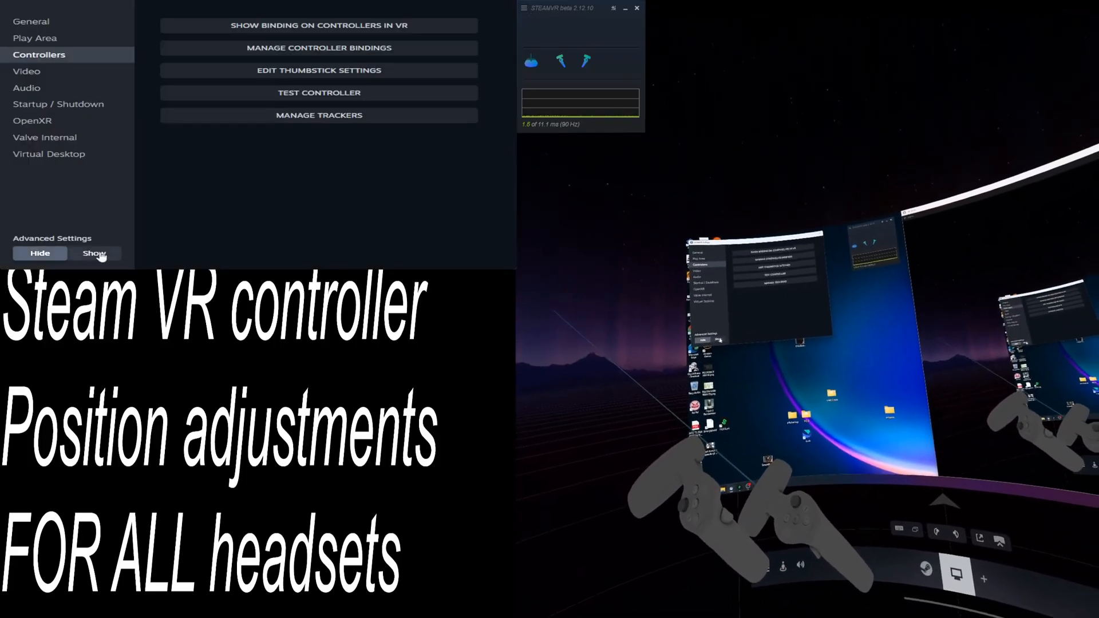
Show the Advanced Settings in SteamVR's Controllers settings
left_click(95, 253)
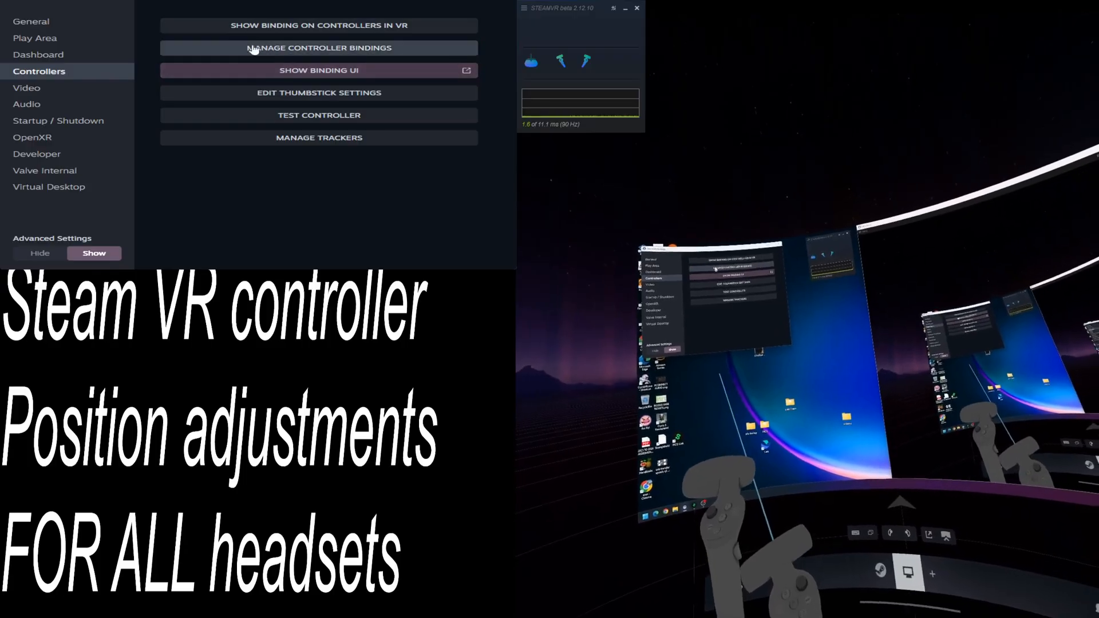
Select BONEWORKS in Manage Controller Bindings and set its active binding to Custom
left_click(319, 47)
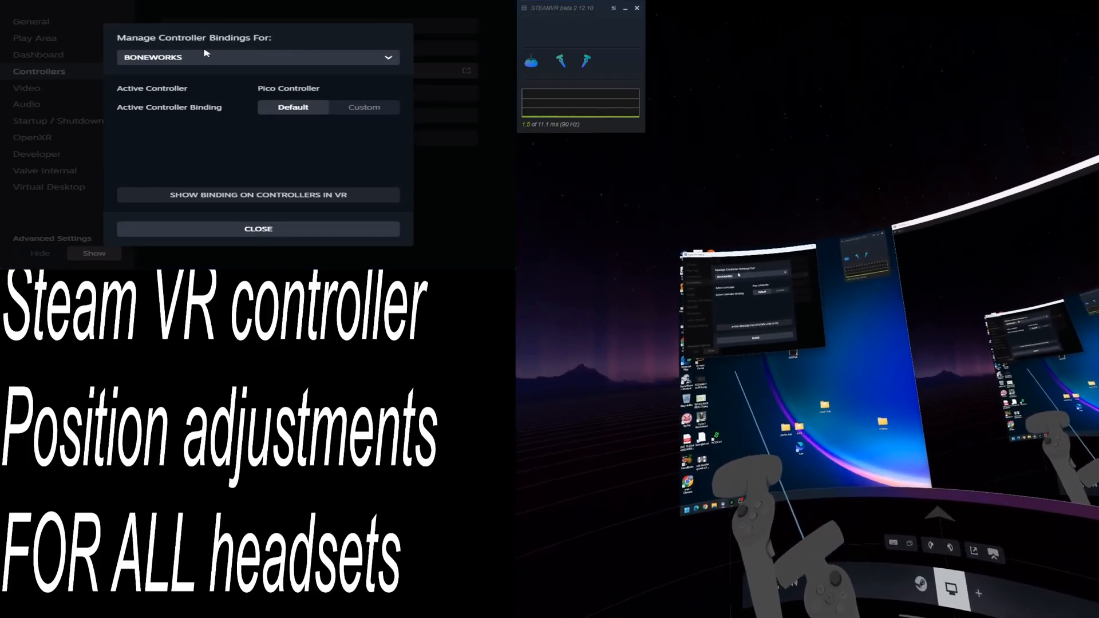
left_click(387, 57)
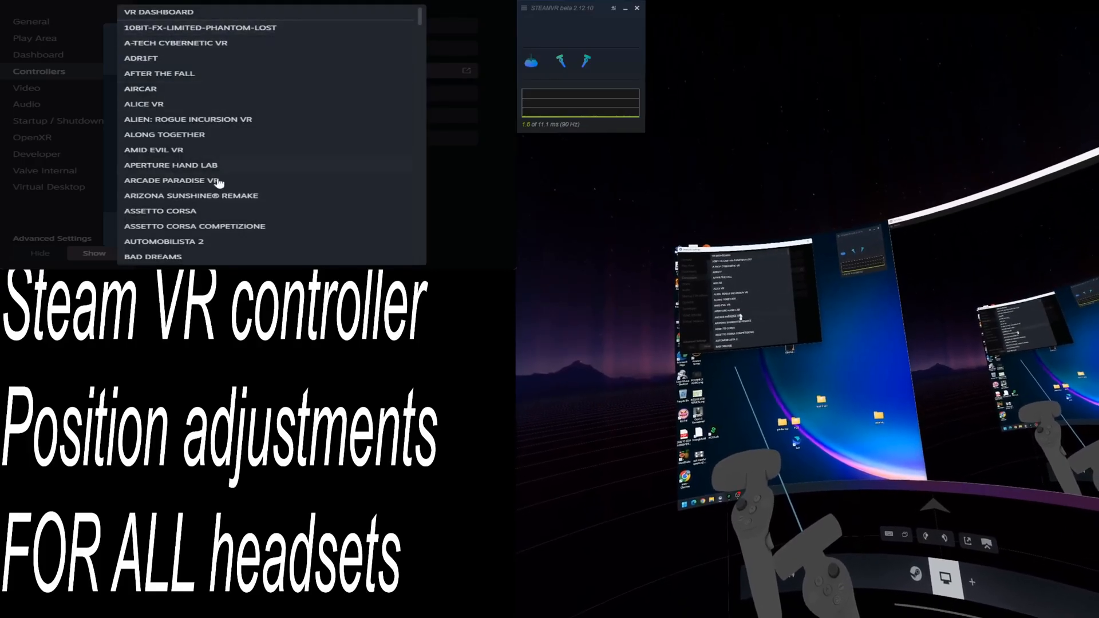
scroll("down", 3)
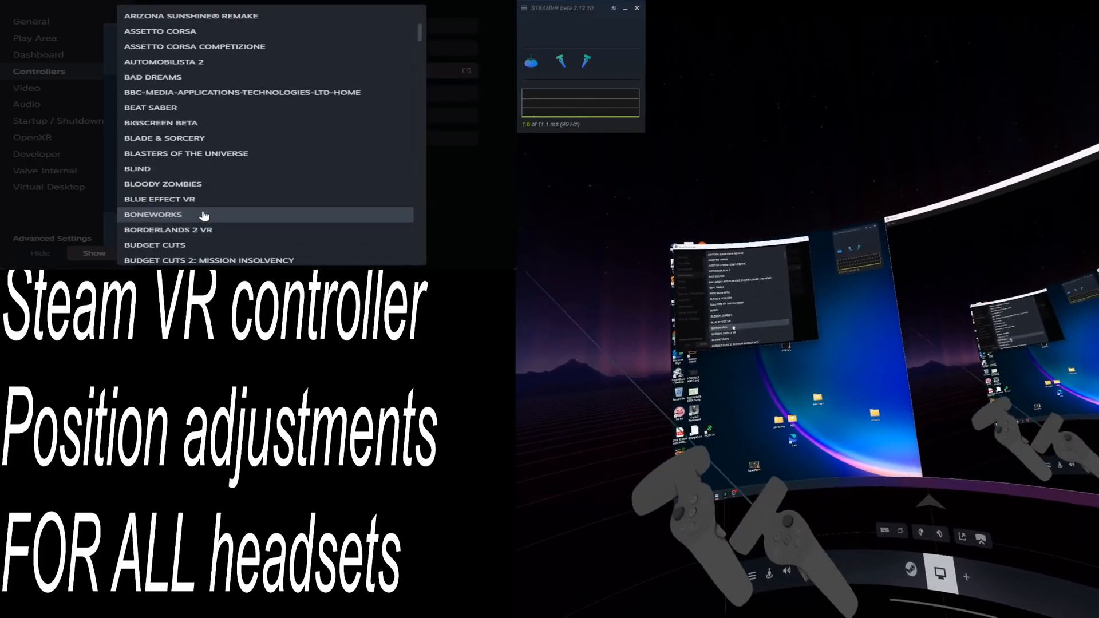
left_click(153, 215)
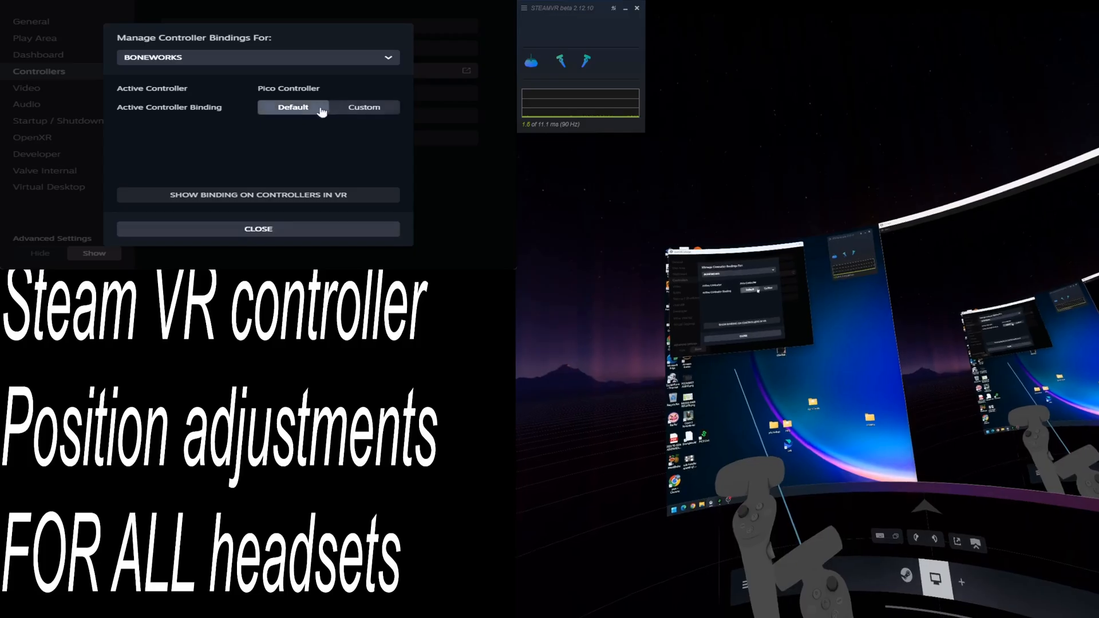
left_click(363, 107)
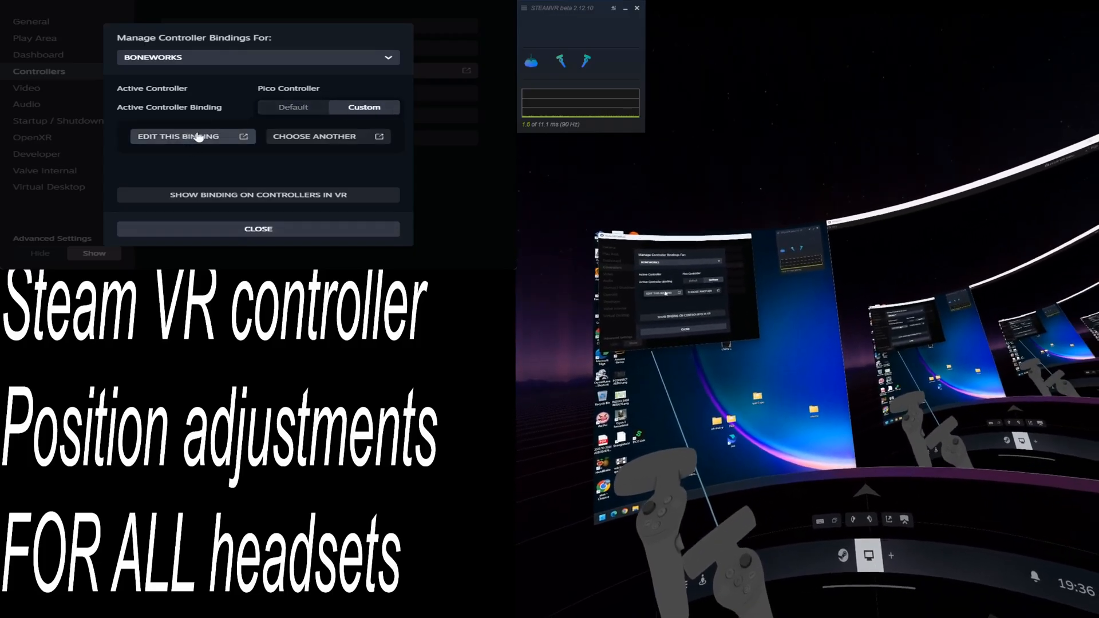
Open Boneworks' Pico legacy binding in the binding editor
left_click(185, 137)
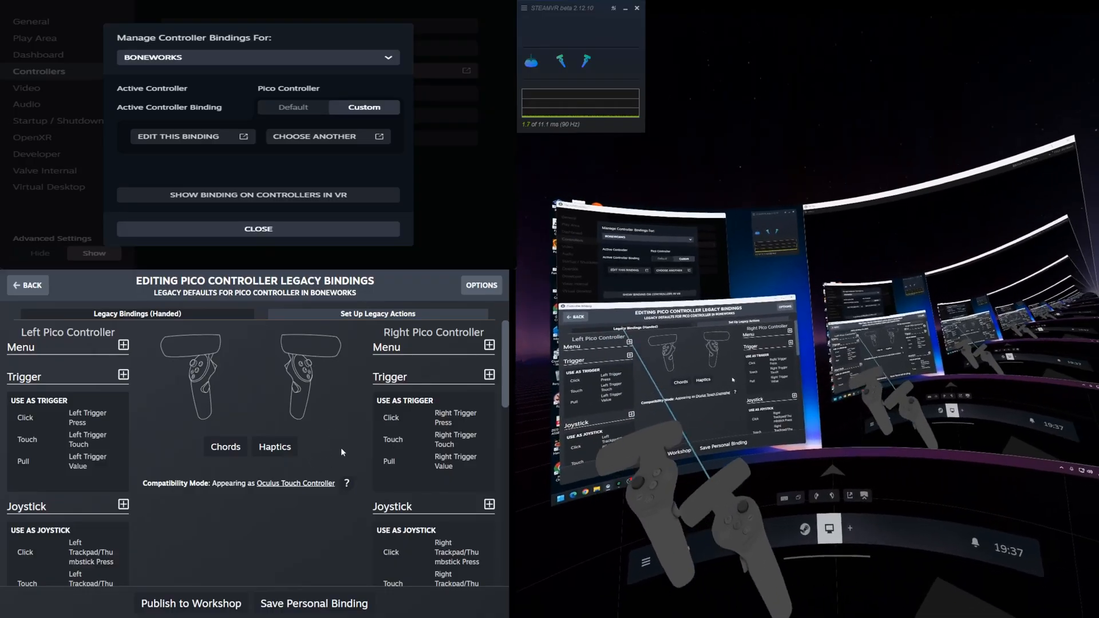
mouse_move(481, 285)
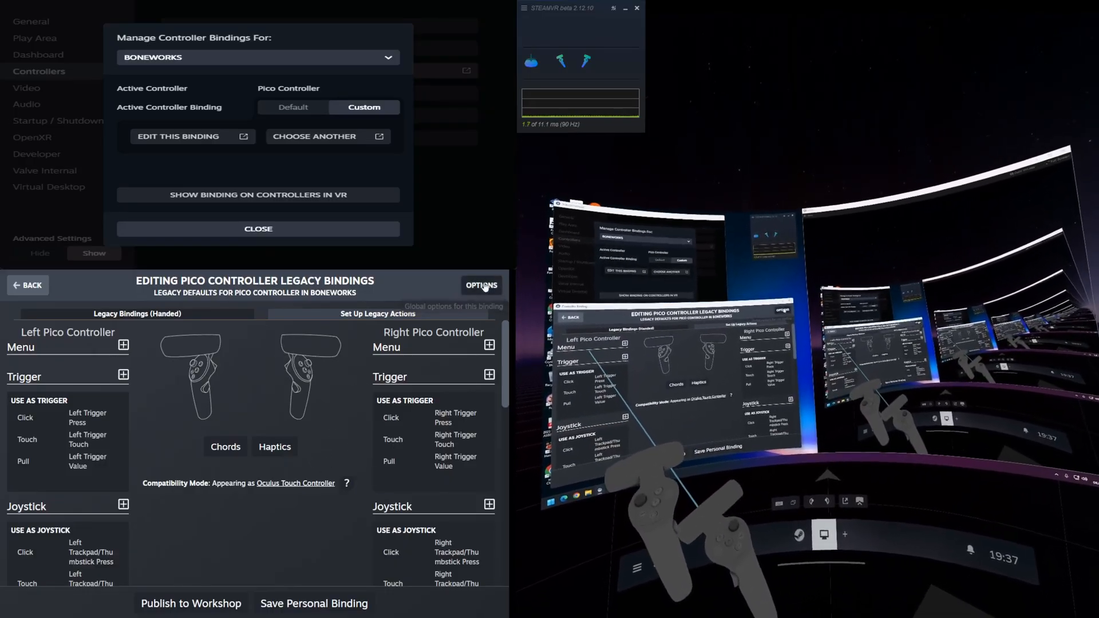
Open the Controller Offsets panel from the binding editor's Options
left_click(481, 284)
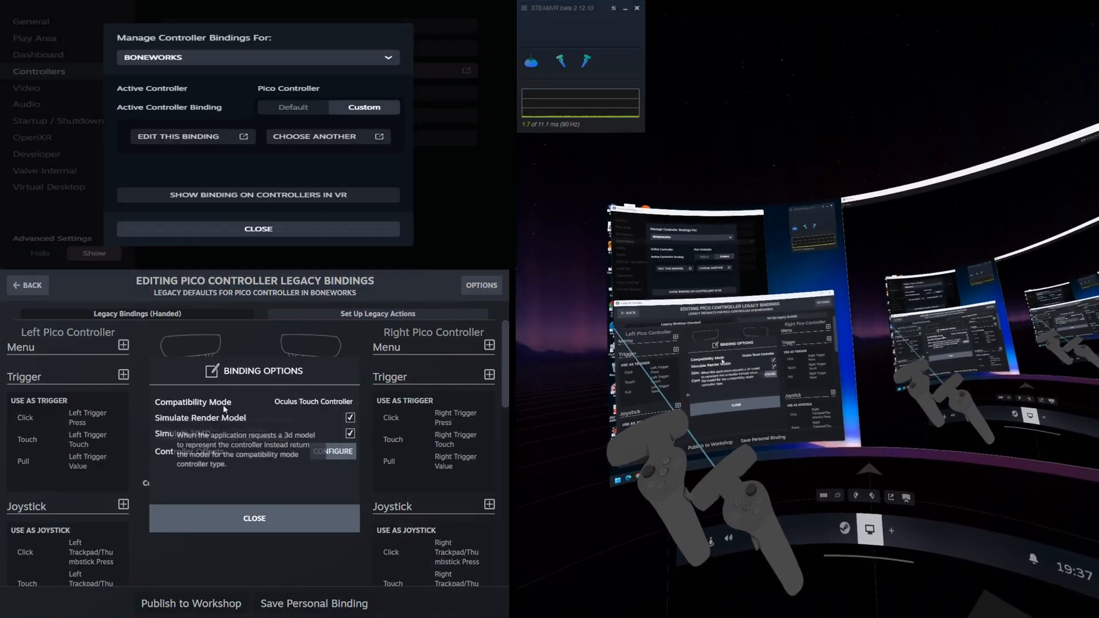
mouse_move(213, 434)
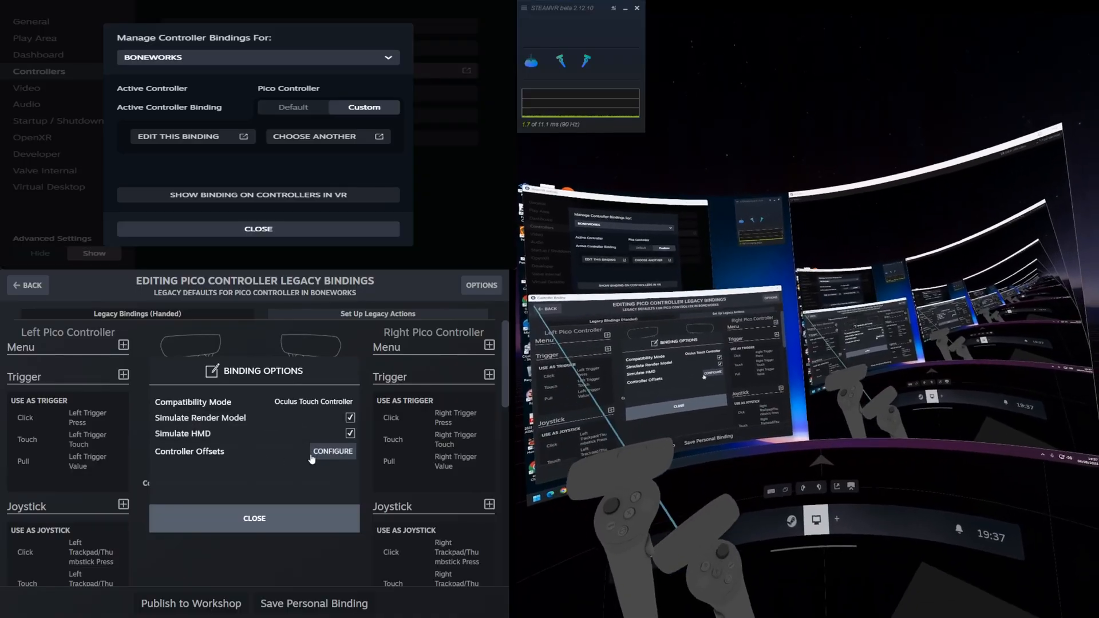
left_click(332, 450)
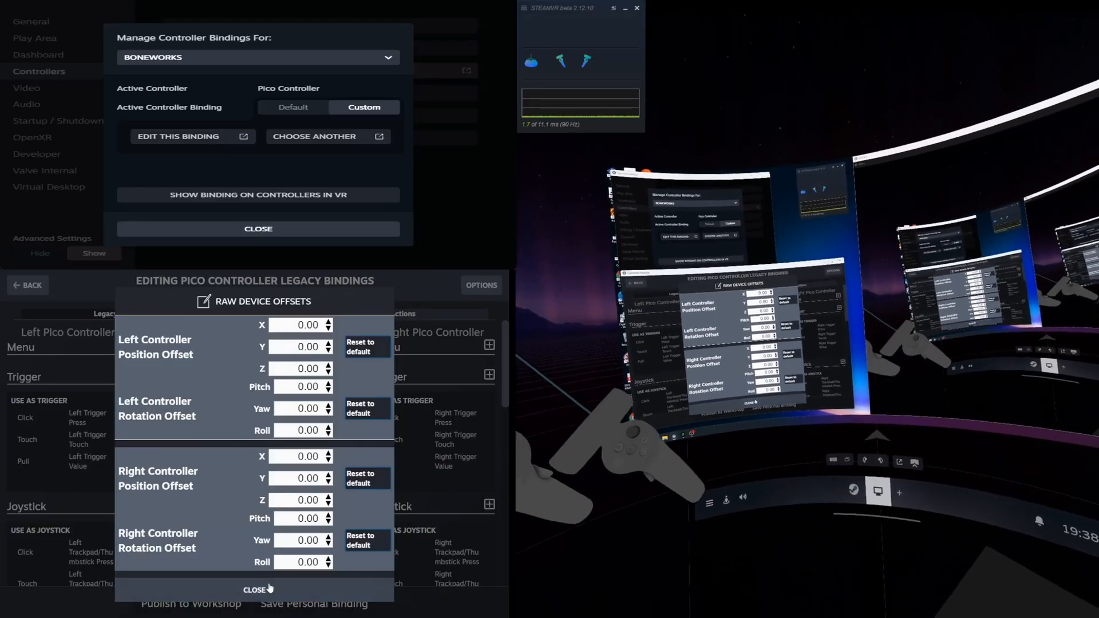
Close the Raw Device Offsets panel for the Boneworks binding
left_click(255, 589)
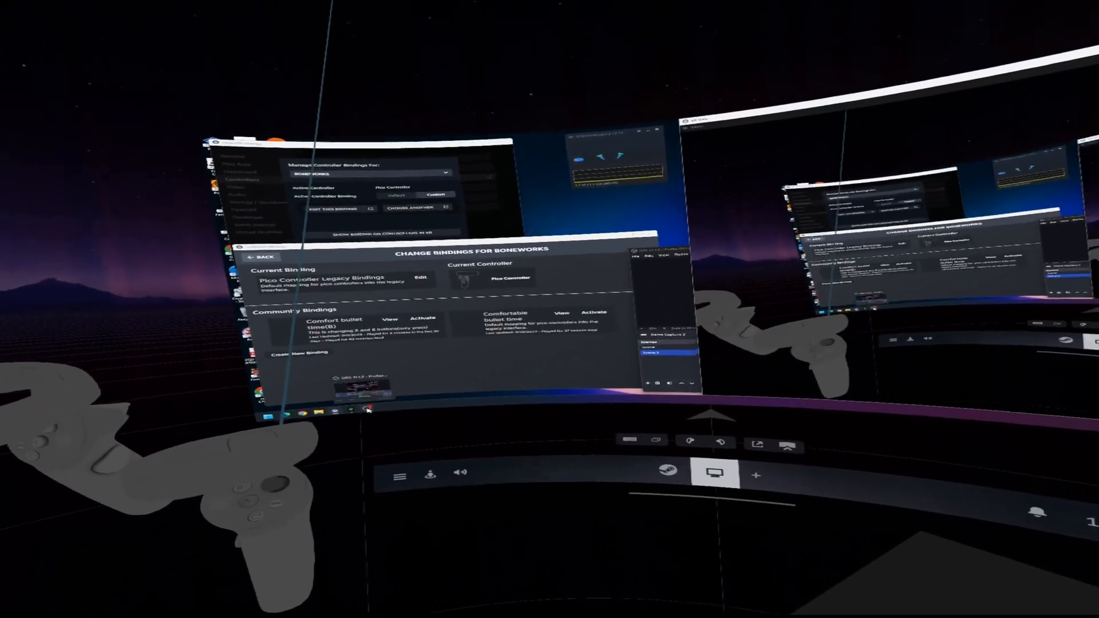
mouse_move(512, 309)
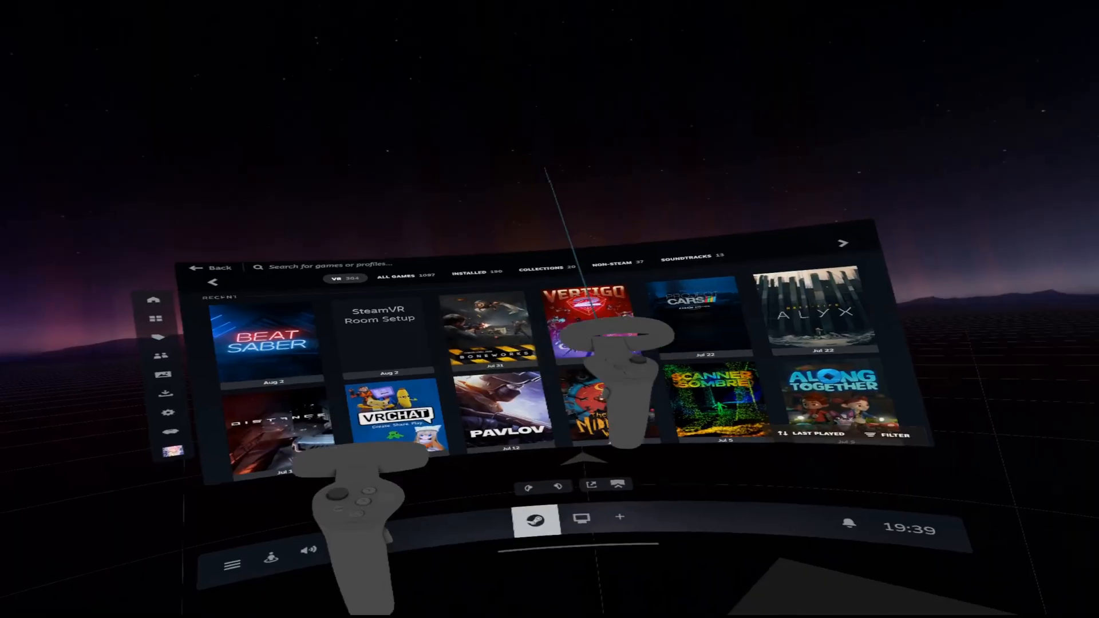
Open Vertigo 2's library page and launch the game
left_click(600, 315)
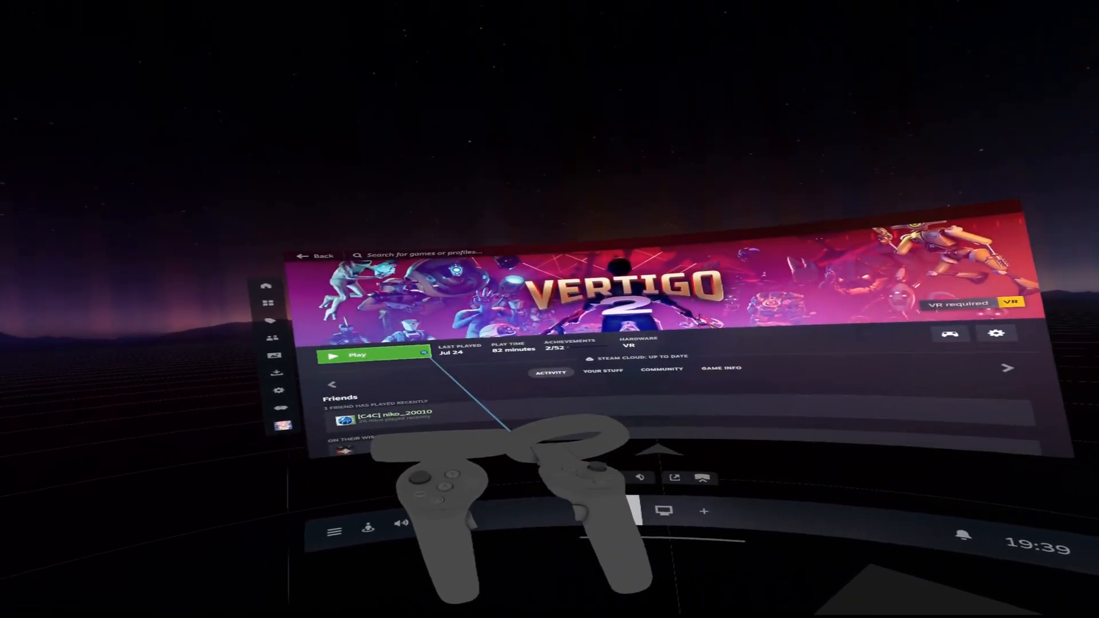
left_click(356, 355)
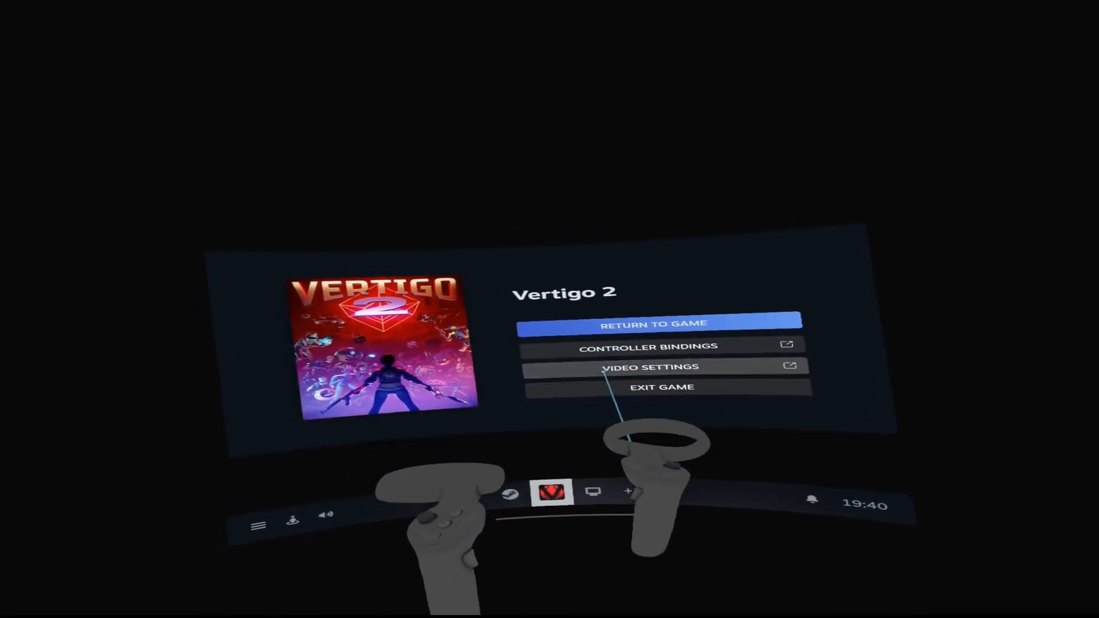
Open Vertigo 2's current controller binding in the binding editor
left_click(666, 346)
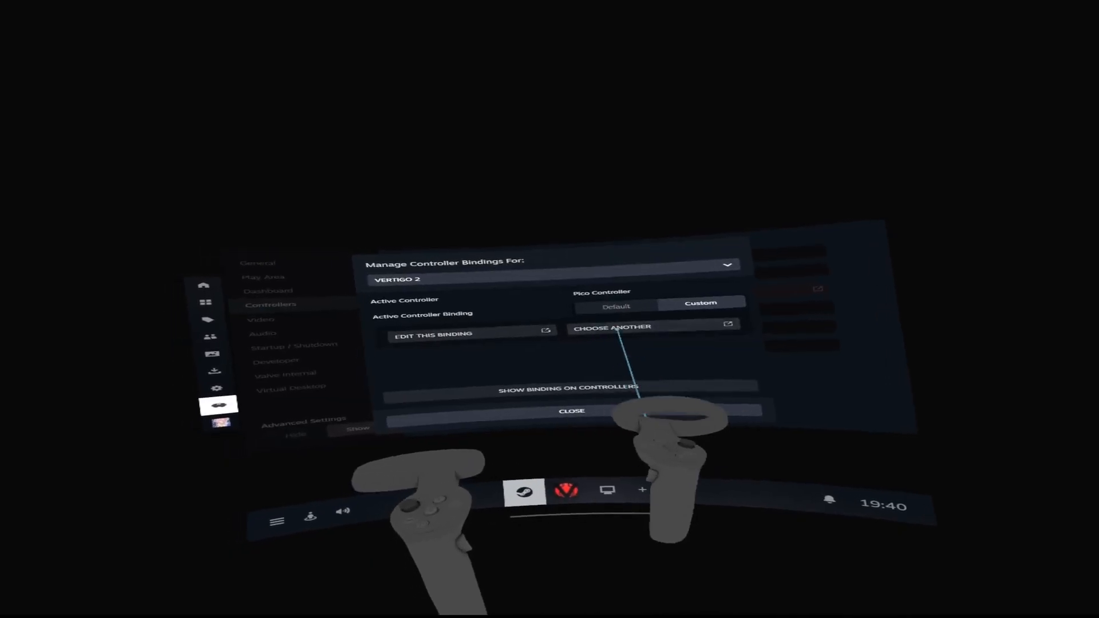
left_click(611, 327)
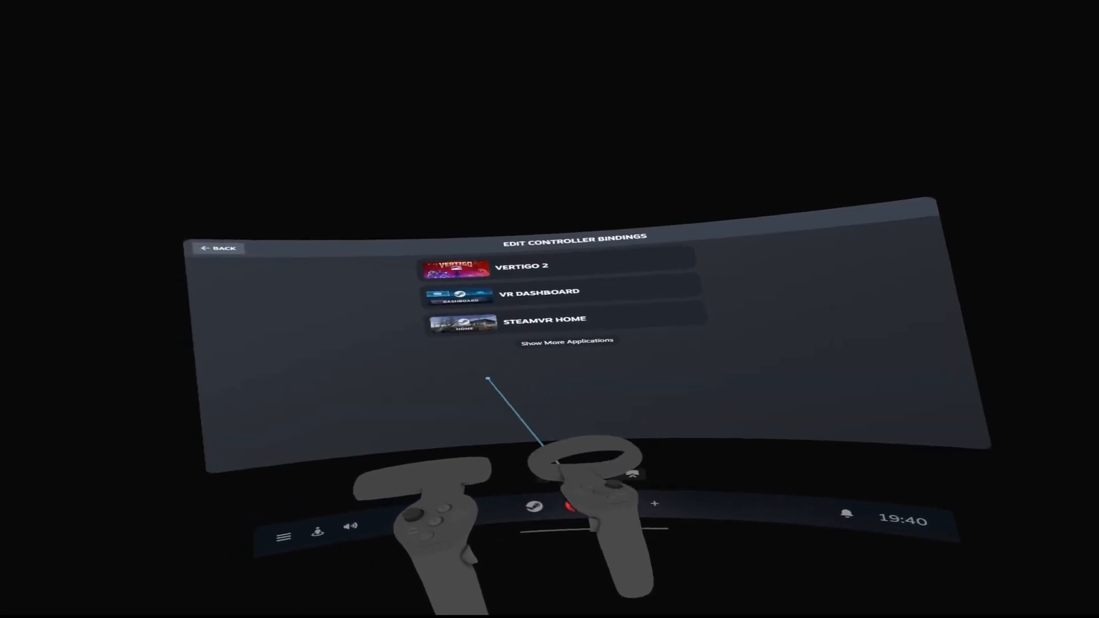
left_click(565, 265)
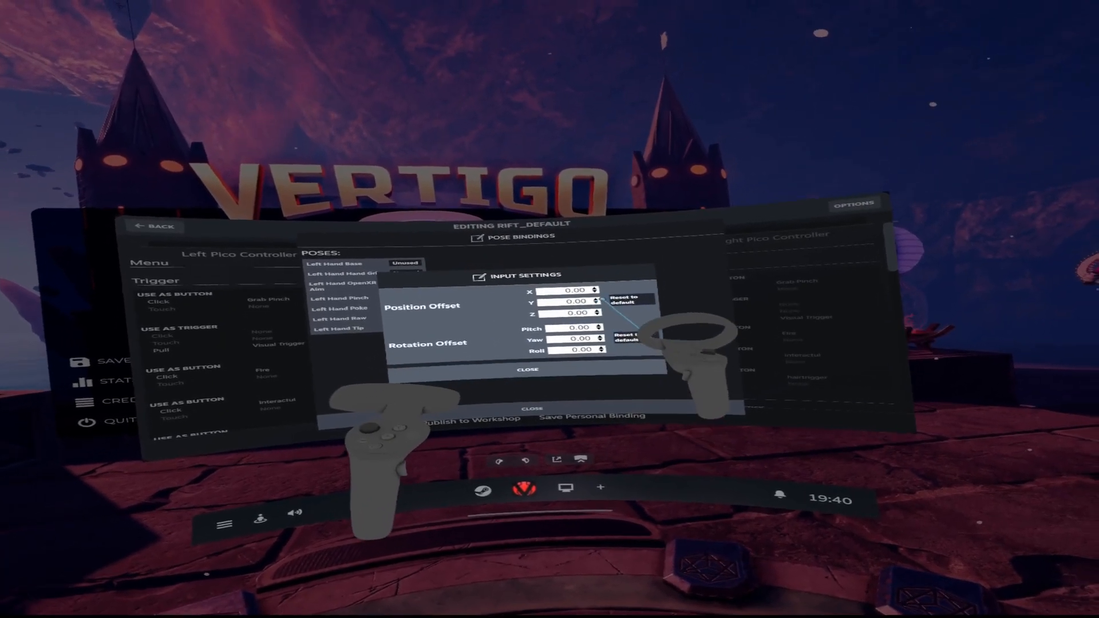
Raise the pose Position Offset Y, reset it to zero, and close pose settings
left_click(603, 299)
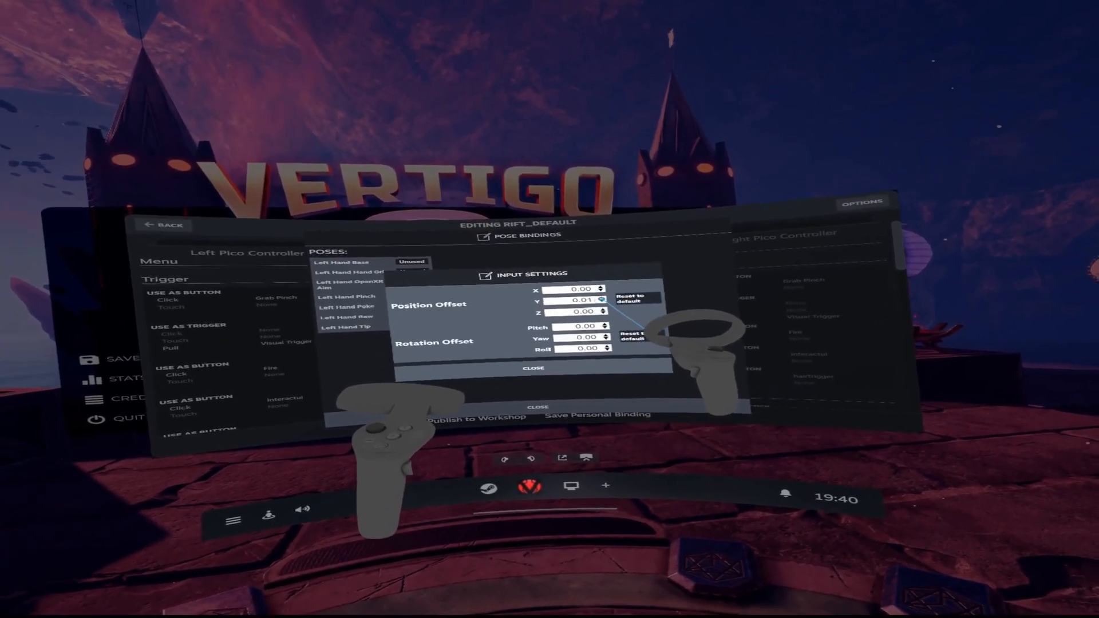
left_click(603, 297)
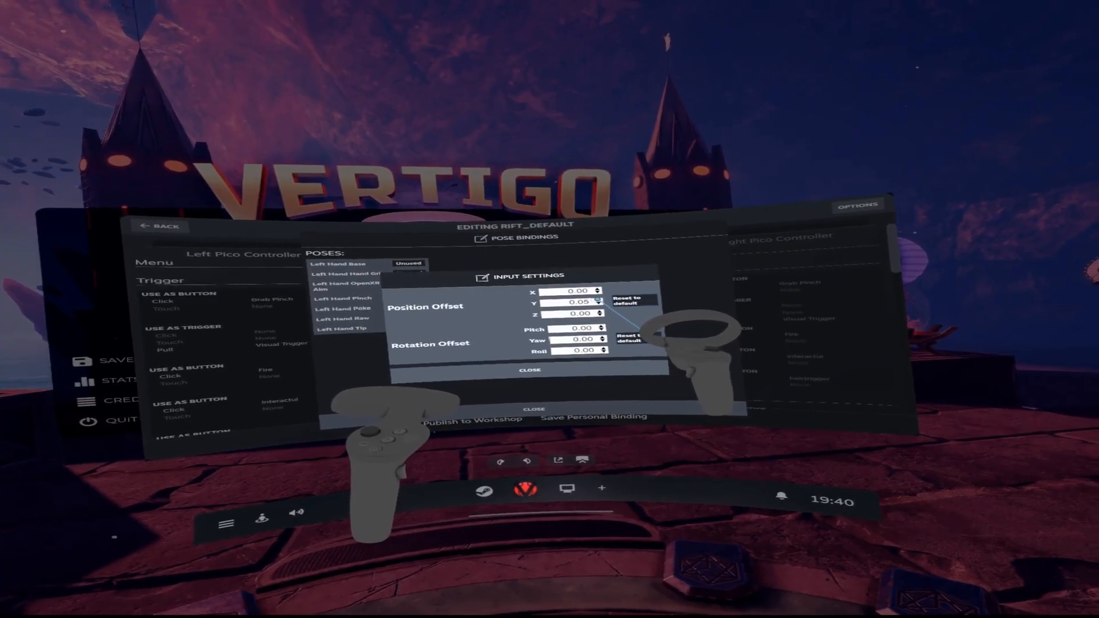
left_click(601, 297)
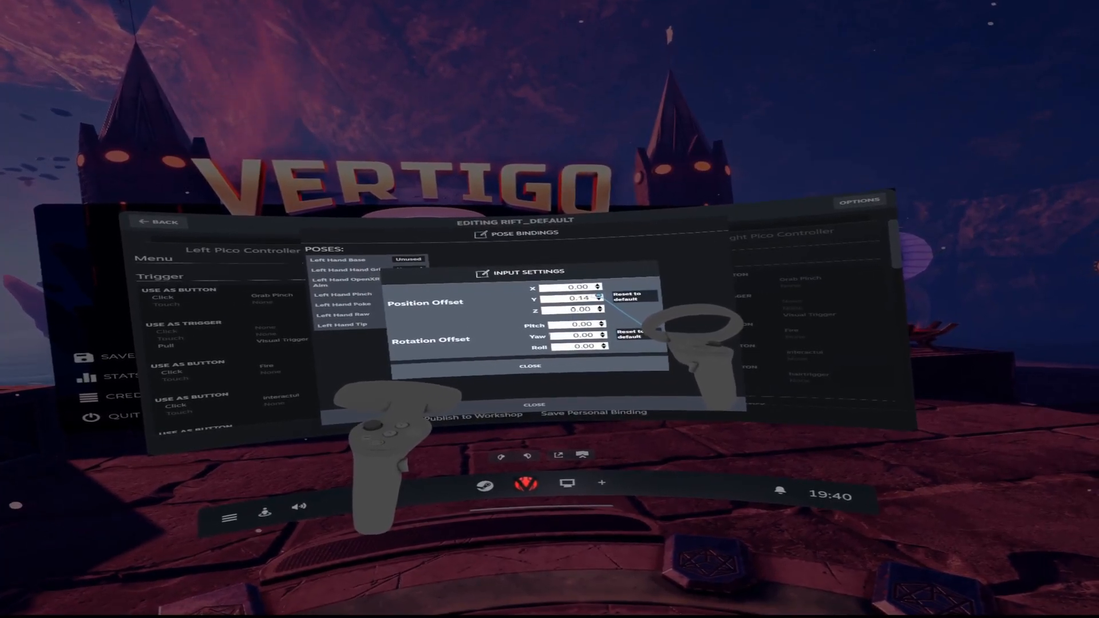
left_click(602, 296)
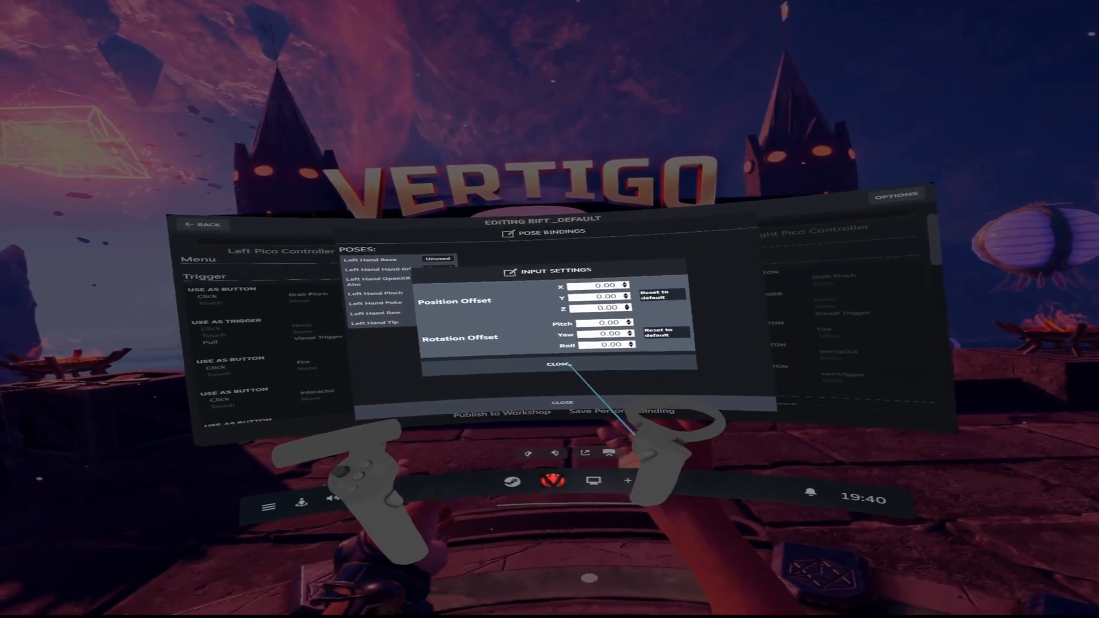
left_click(557, 367)
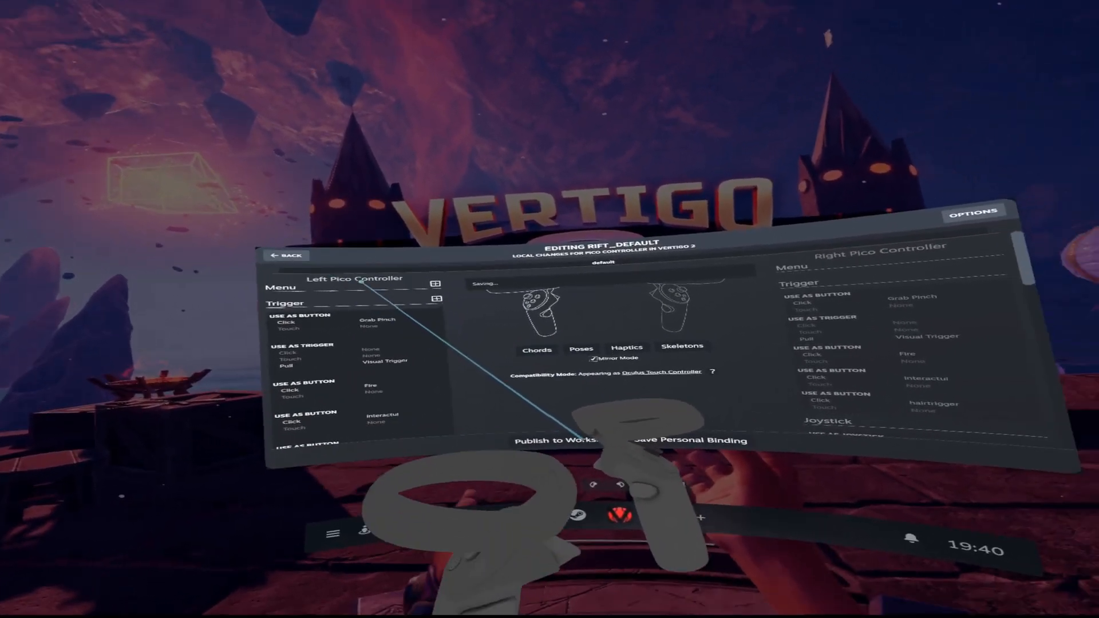
Back out of the Vertigo 2 binding editor and close the bindings application list
left_click(286, 255)
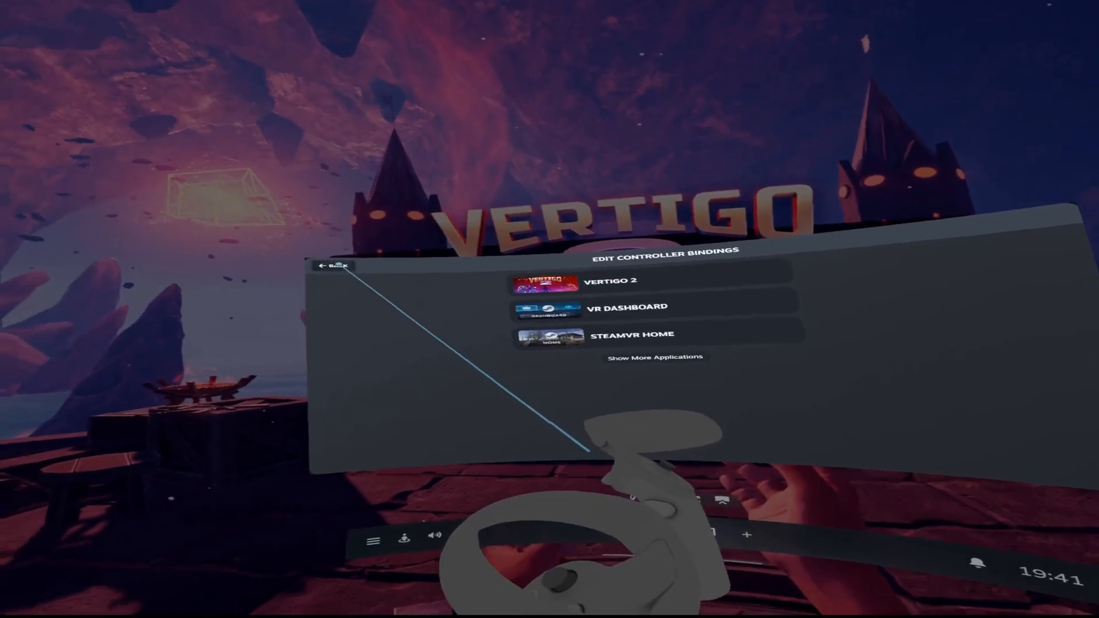
left_click(334, 266)
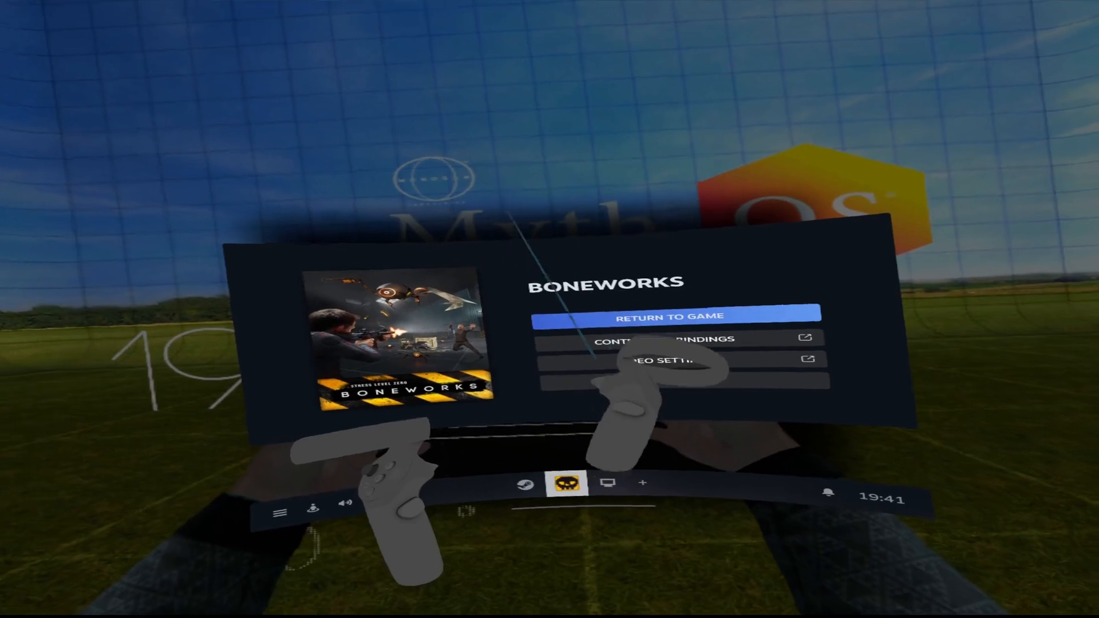
Enter Boneworks raw device offsets, including left controller pitch -50, and close the panel
left_click(666, 338)
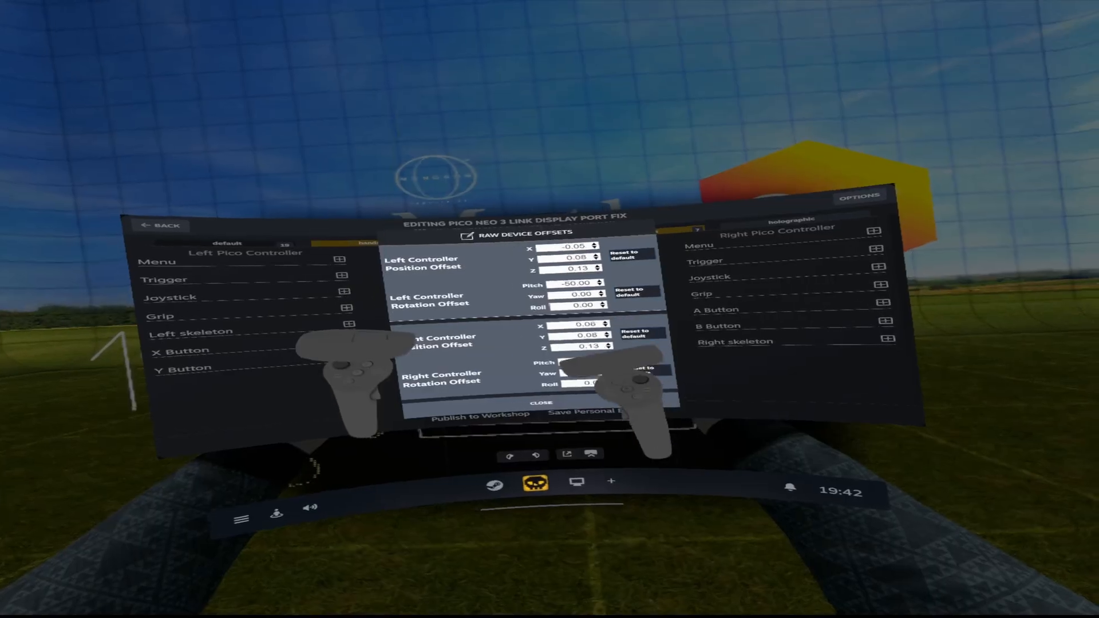
left_click(634, 338)
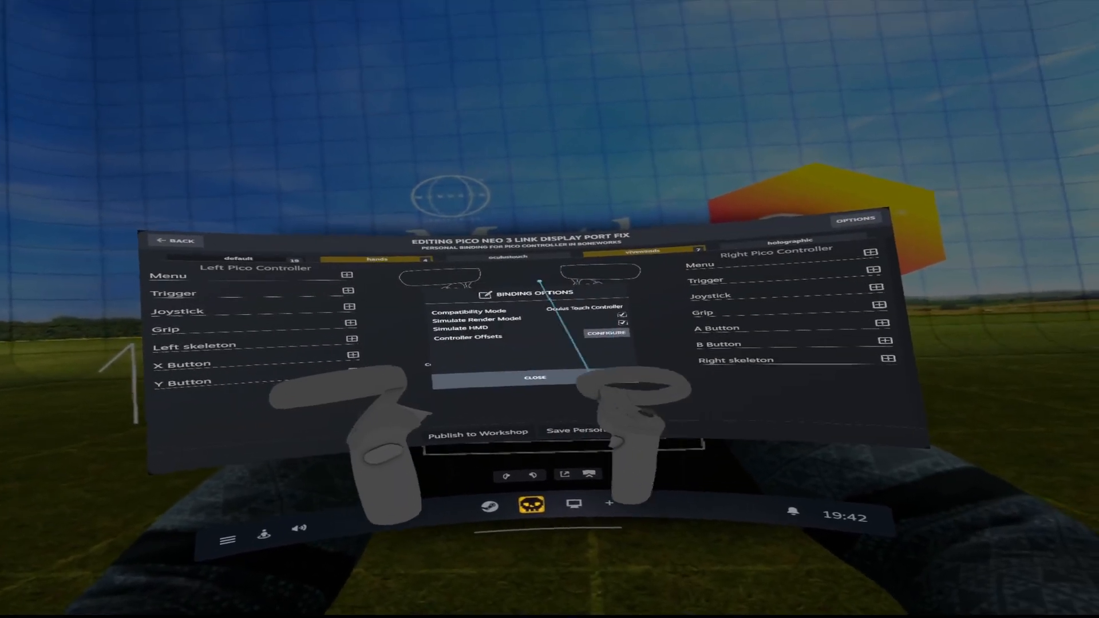
Close Binding Options, reopen them to verify the offsets, then close them again
left_click(534, 377)
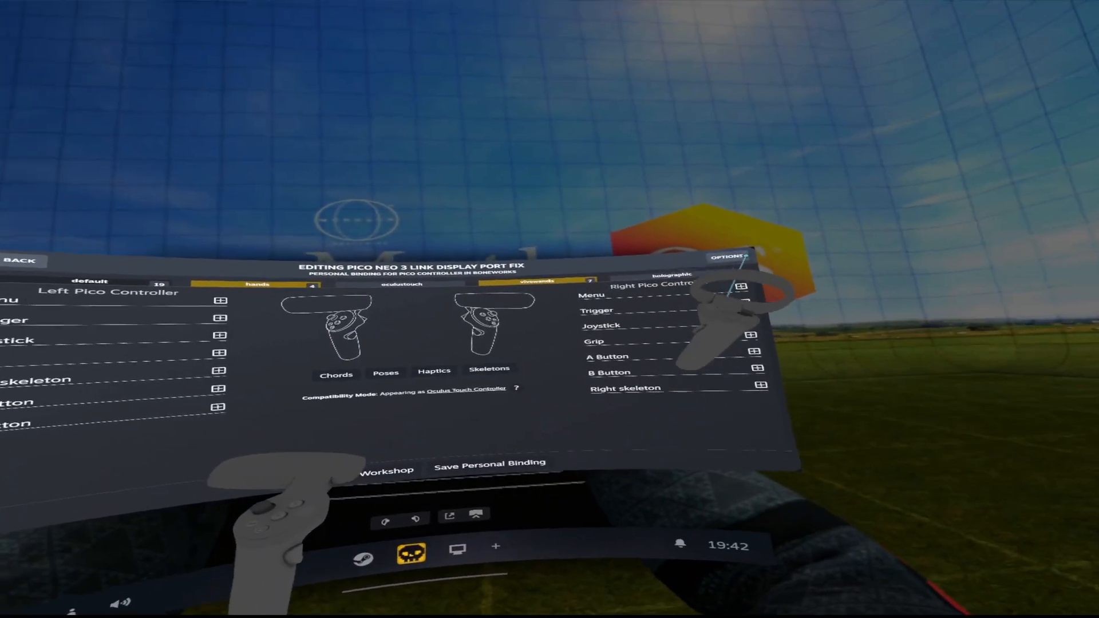
left_click(731, 257)
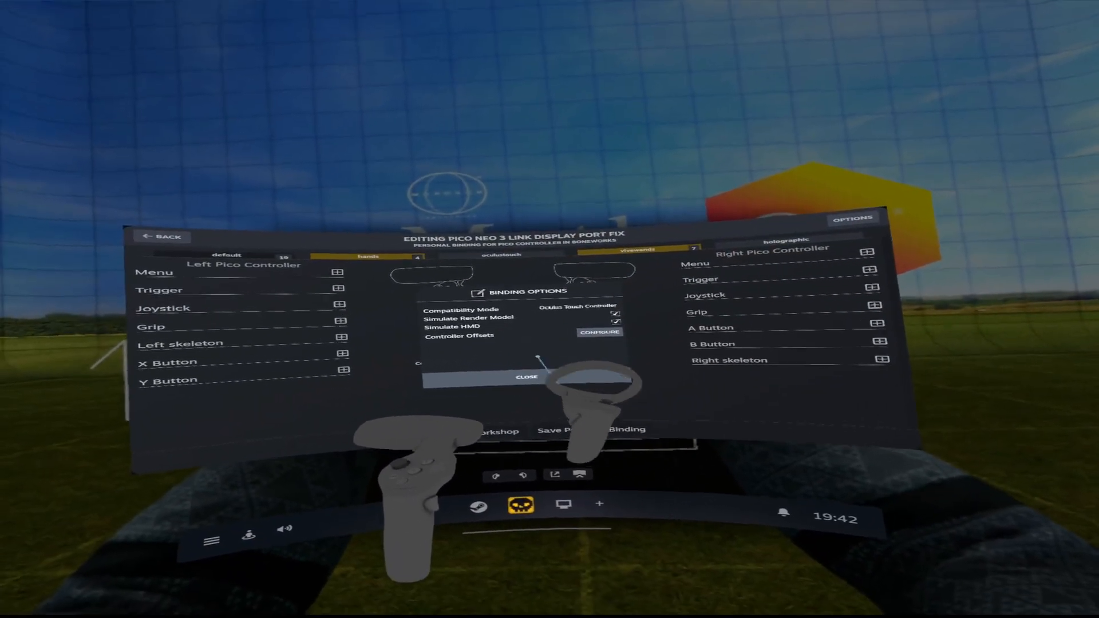
left_click(527, 378)
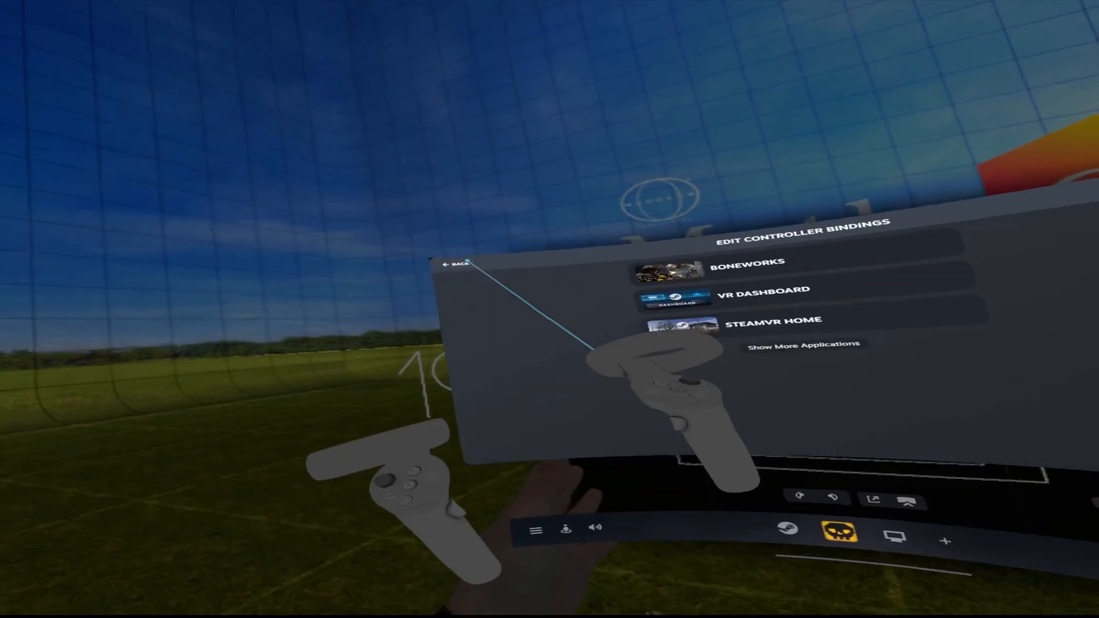
Return to controller settings, then exit and confirm quitting Boneworks from the Steam overlay
left_click(459, 263)
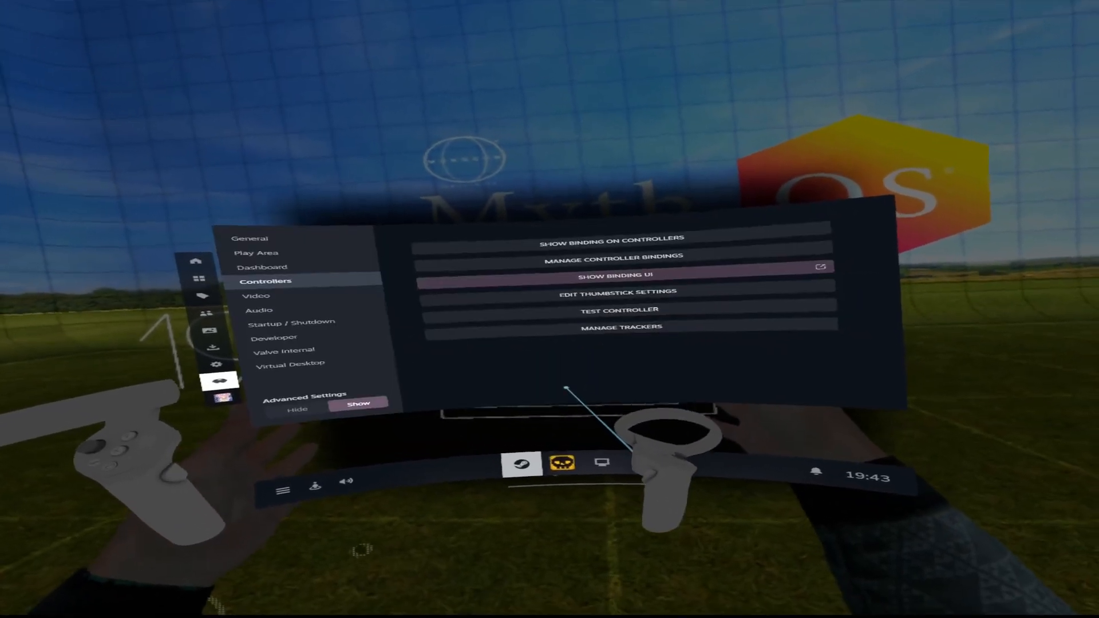
left_click(563, 464)
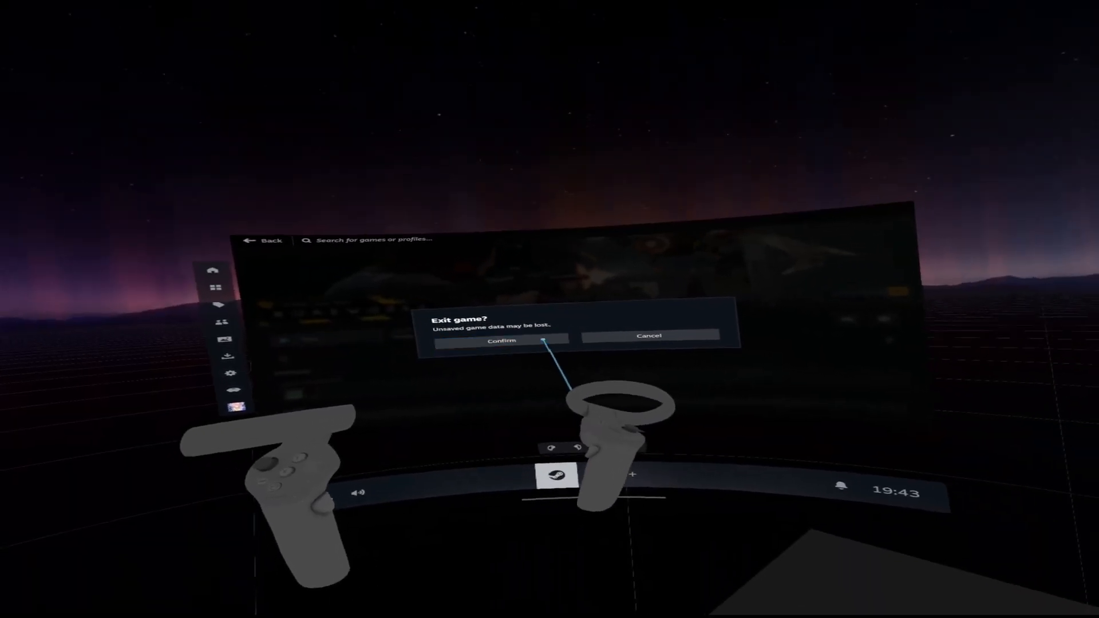
left_click(502, 341)
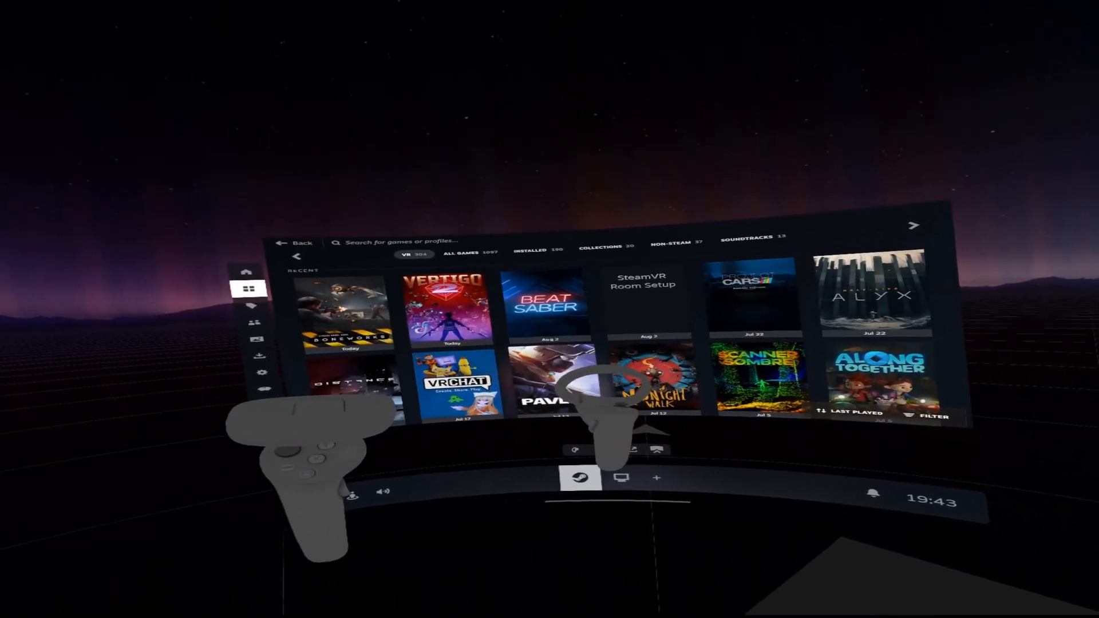
Open the Pavlov game page from the library and launch it
left_click(553, 393)
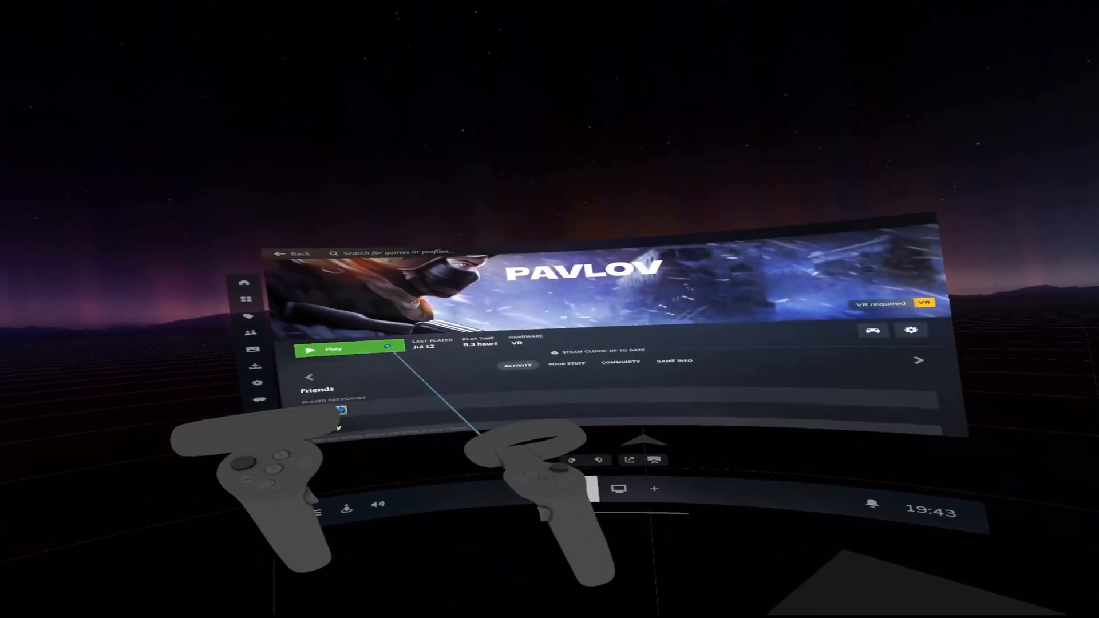
left_click(332, 349)
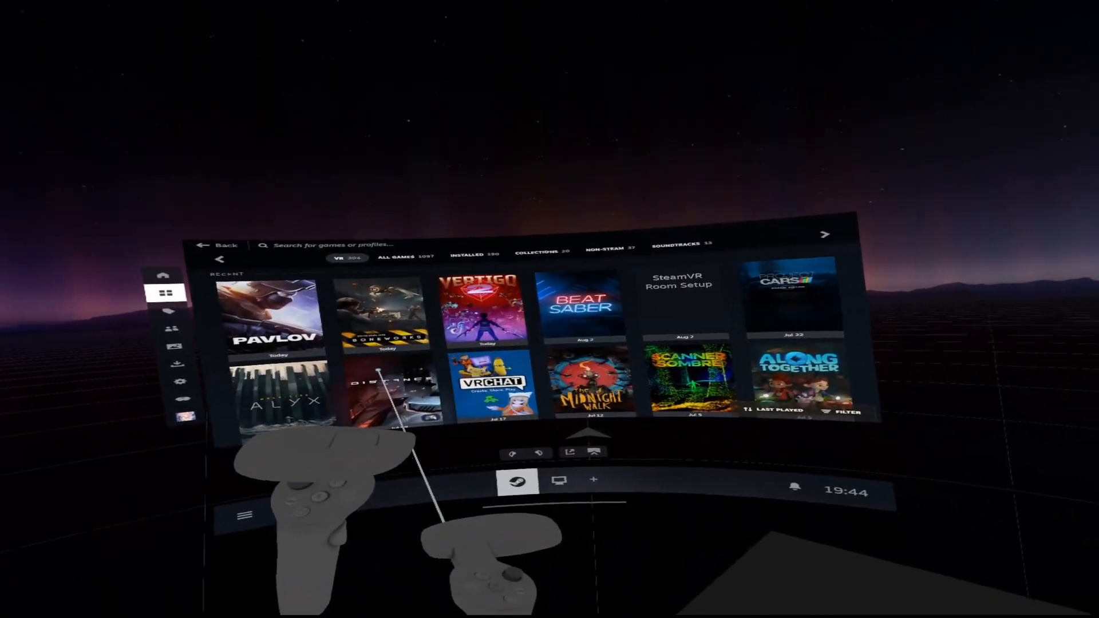
Open the desktop view to reach Boneworks' Change Bindings page with Pico legacy and community bindings
left_click(562, 480)
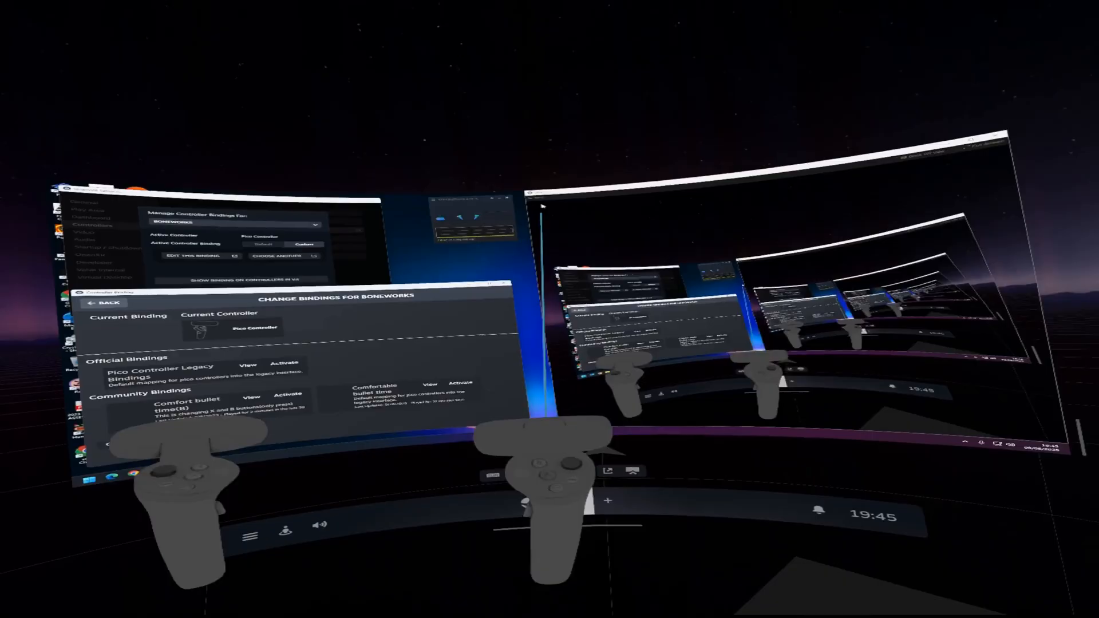
mouse_move(550, 309)
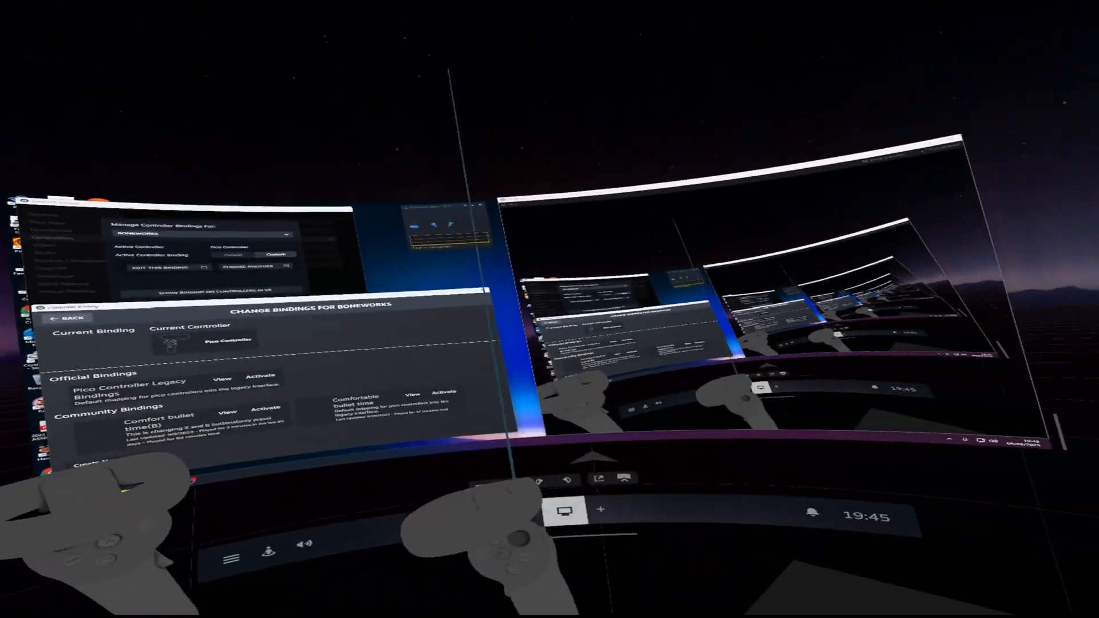